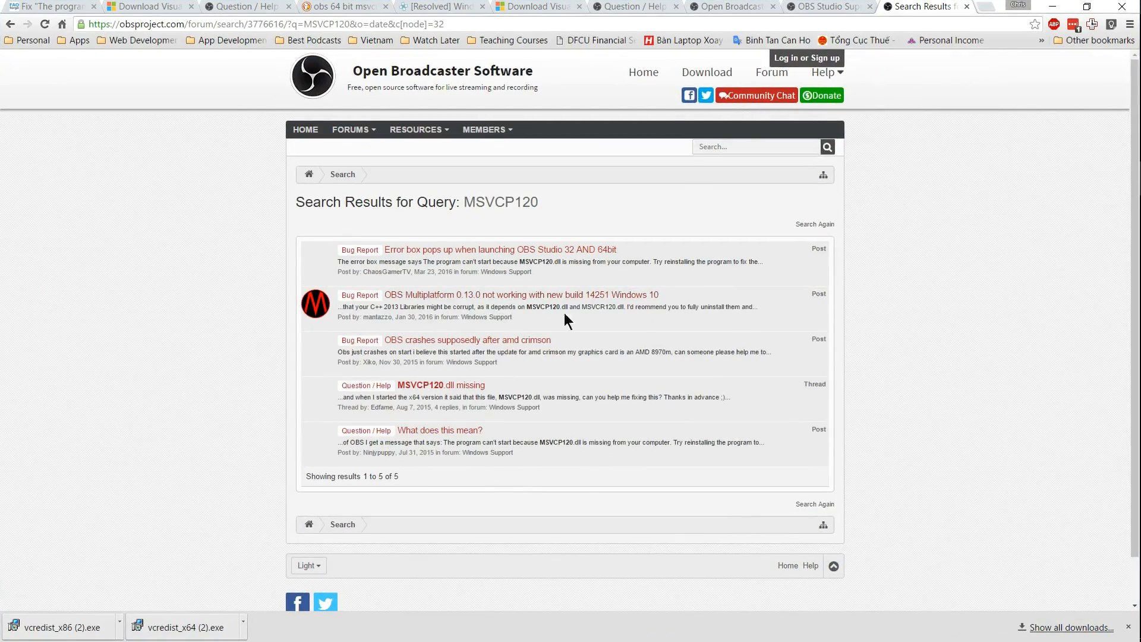
mouse_move(550, 250)
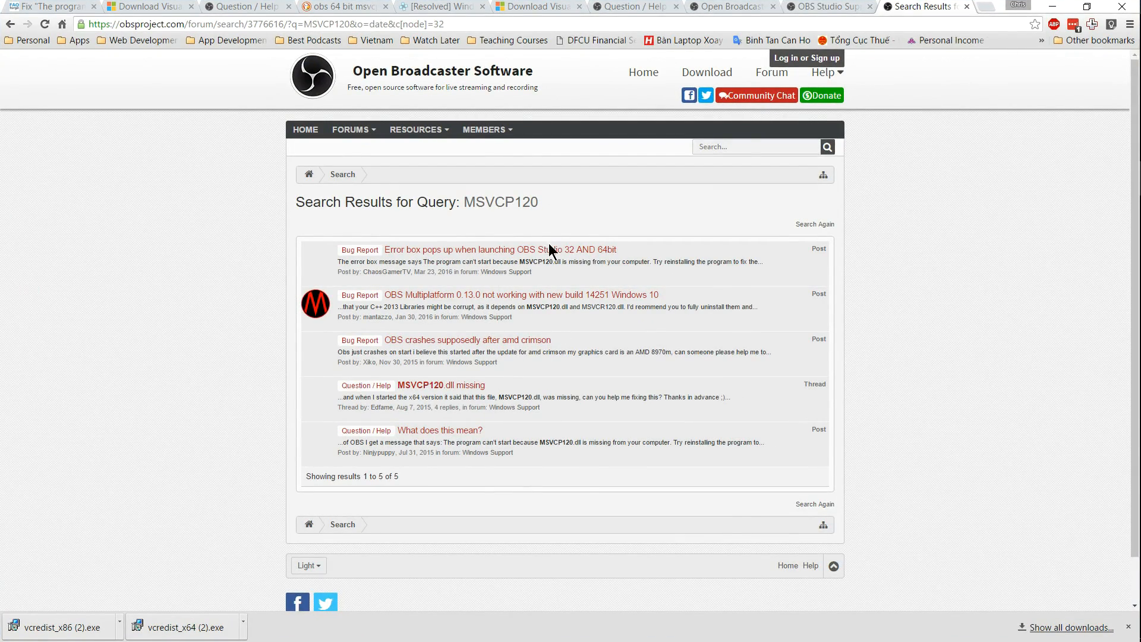
- Open the 'Error box pops up when launching OBS Studio' thread and follow its microsoft.com link
left_click(501, 248)
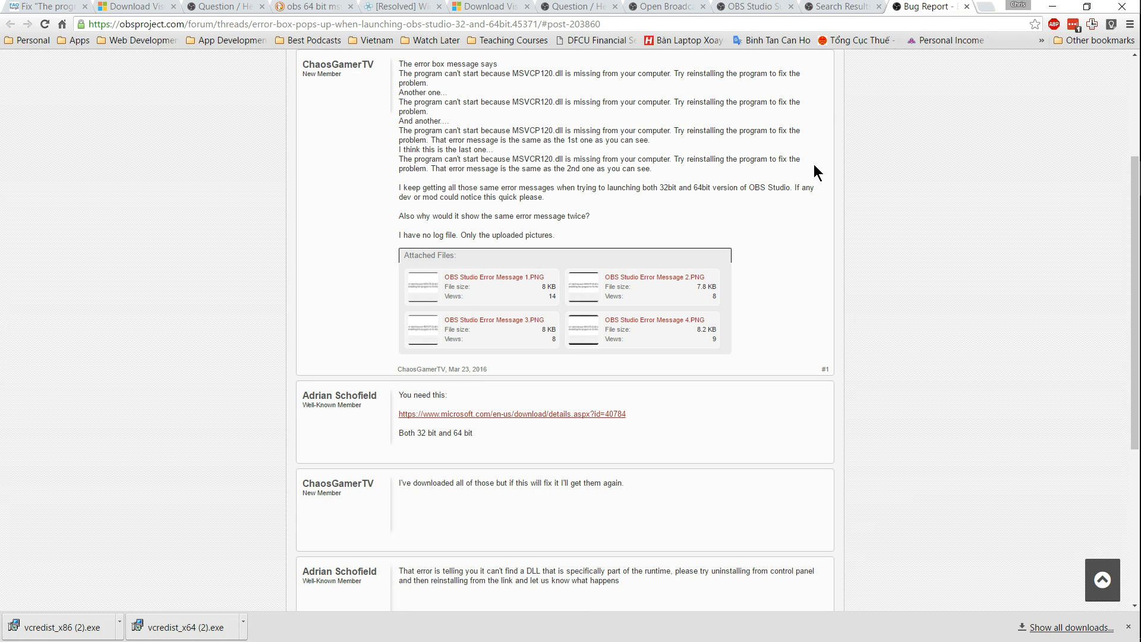
mouse_move(591, 416)
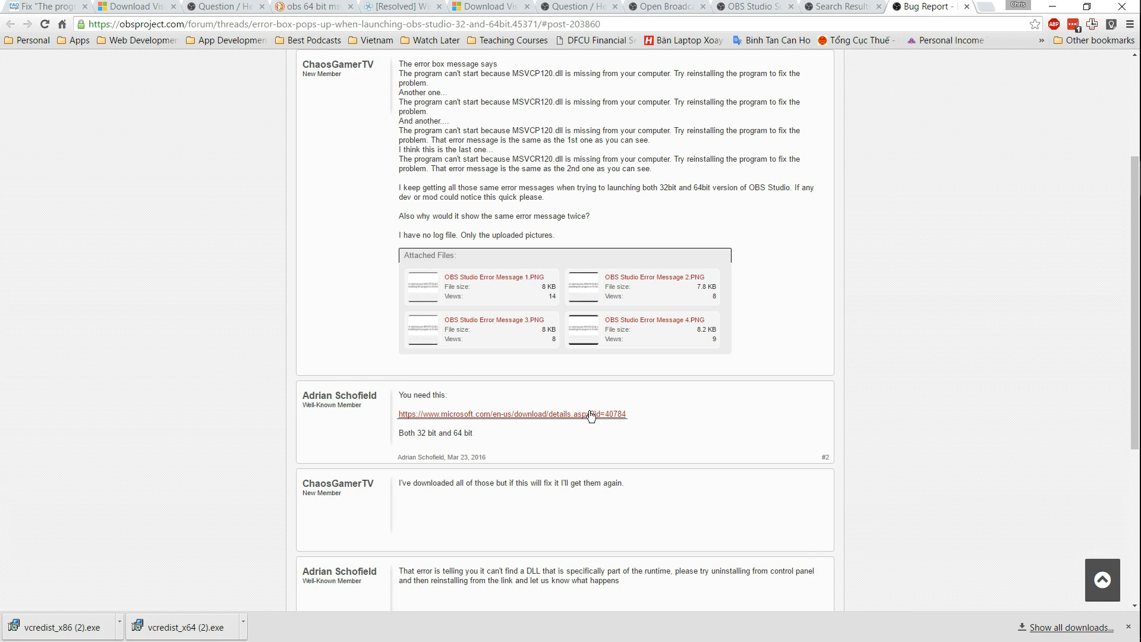
left_click(511, 414)
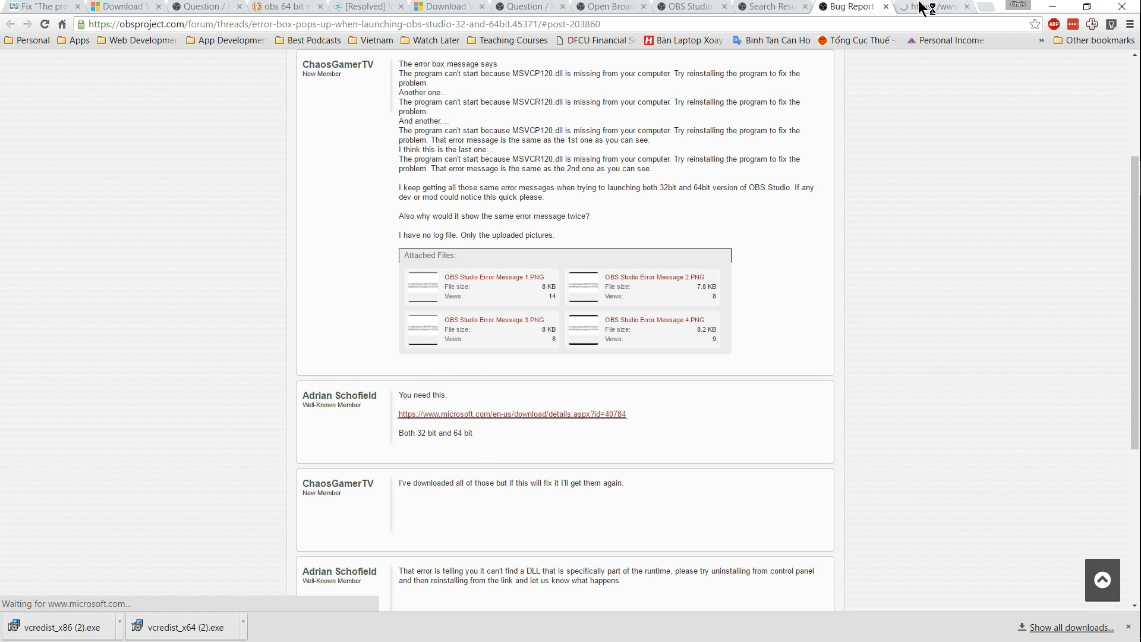
- Download vcredist_x64.exe and vcredist_x86.exe from the Microsoft page and keep them despite Chrome's warning
left_click(935, 7)
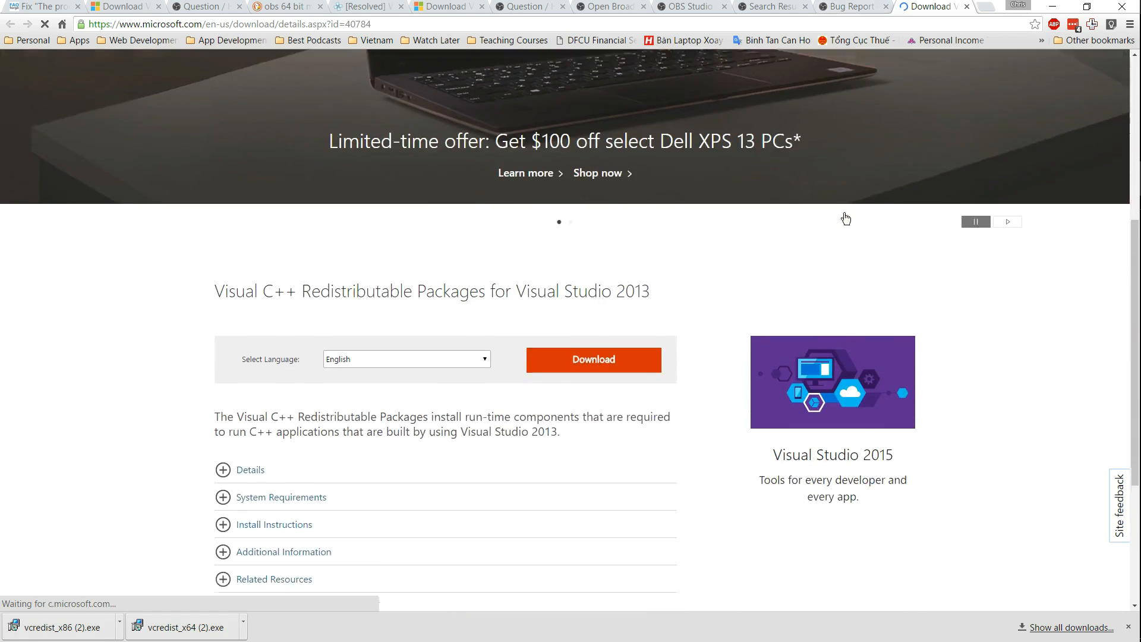
left_click(592, 359)
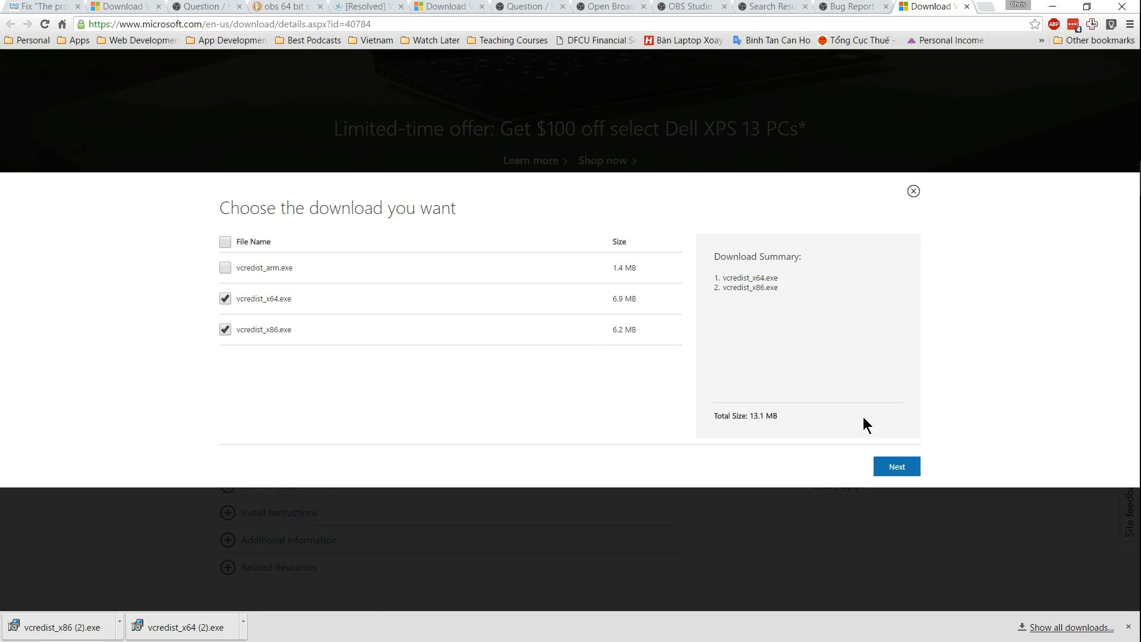
left_click(897, 466)
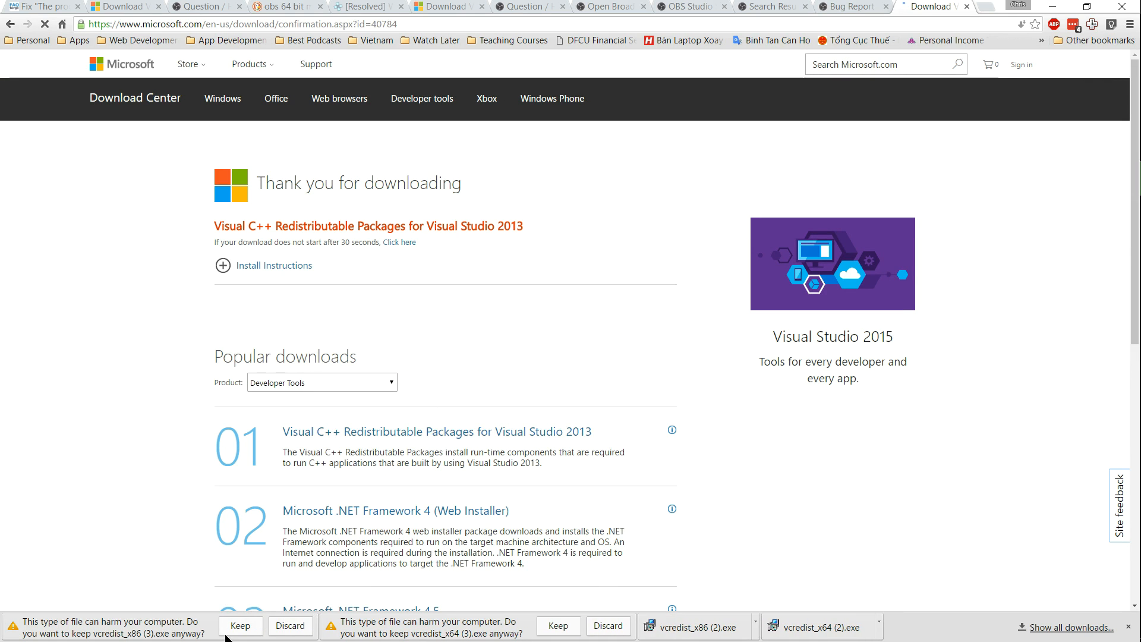
left_click(240, 627)
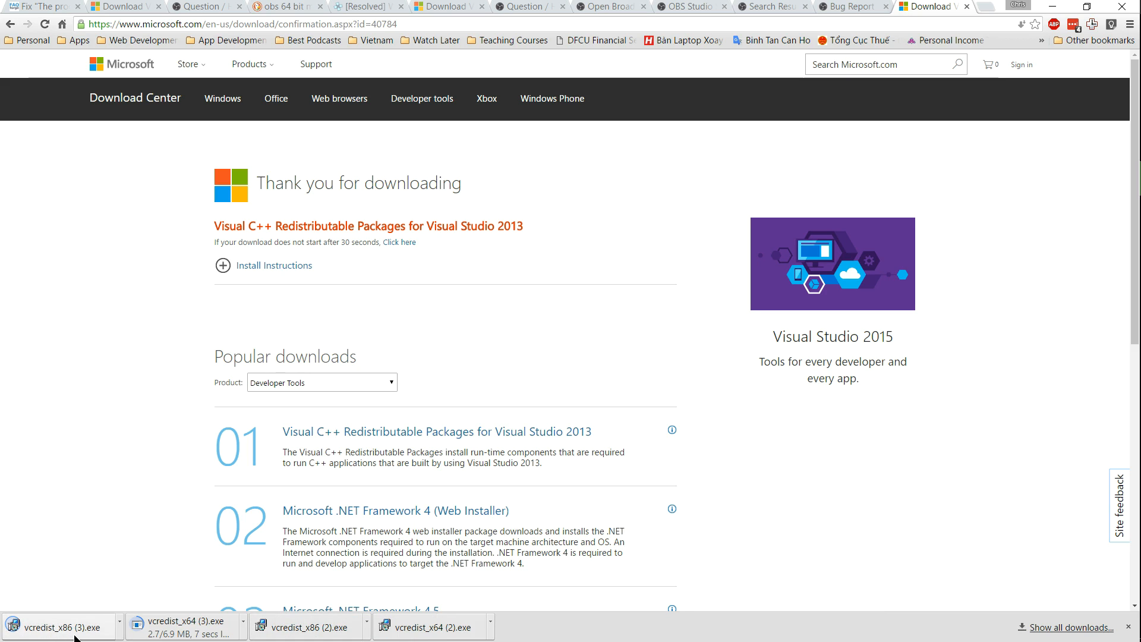
- Run vcredist_x86 (3).exe and repair the x86 Visual C++ 2013 Redistributable
left_click(58, 627)
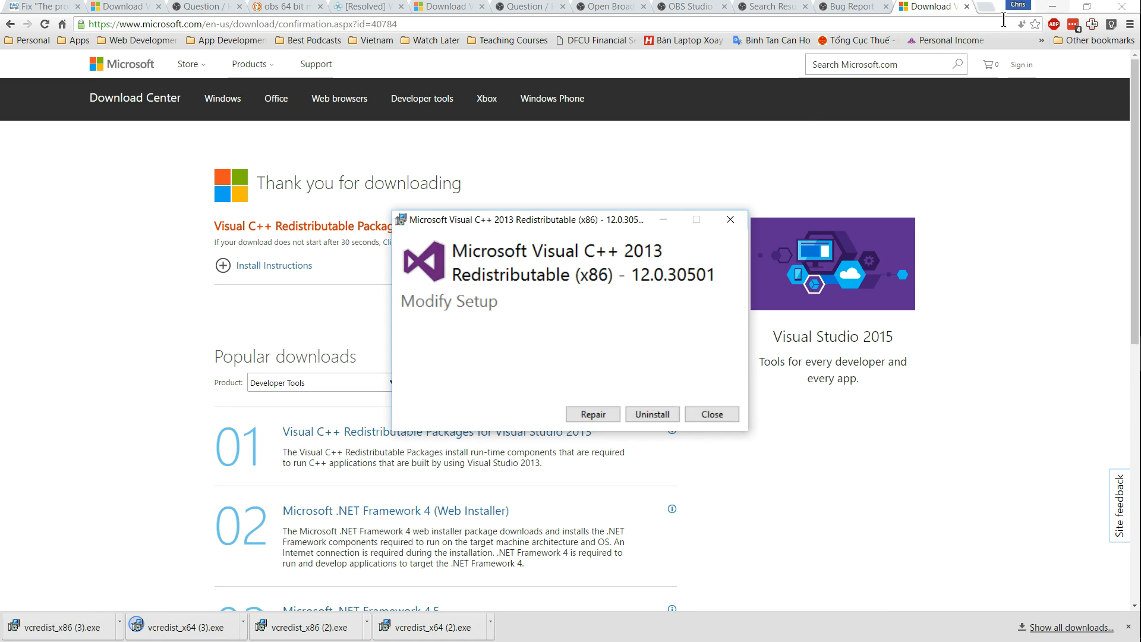
left_click(711, 414)
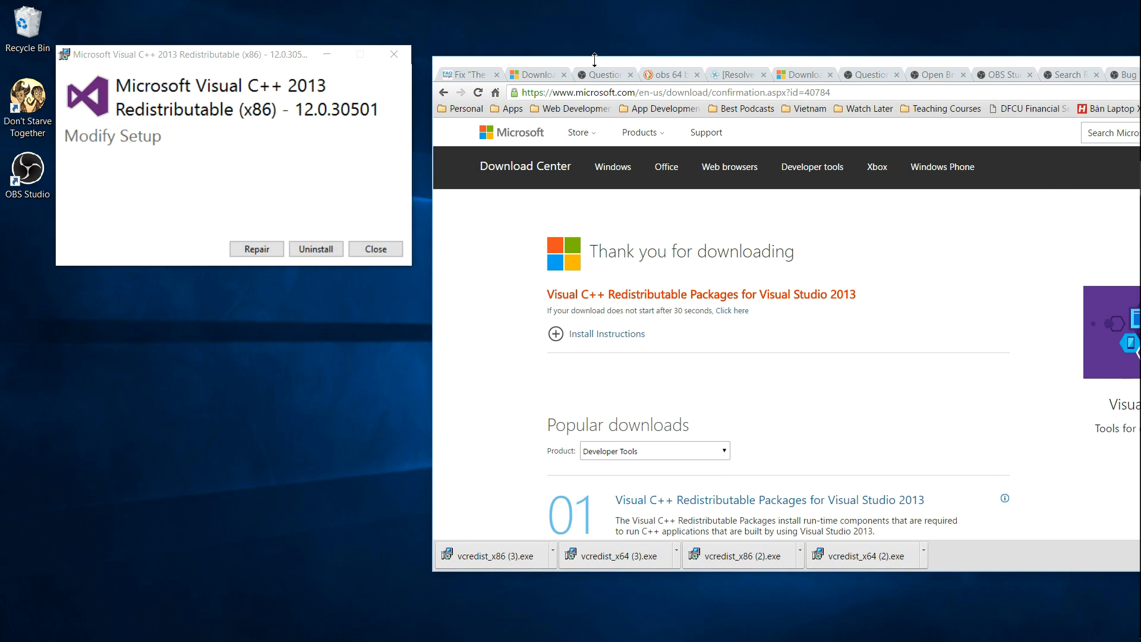
left_click(257, 248)
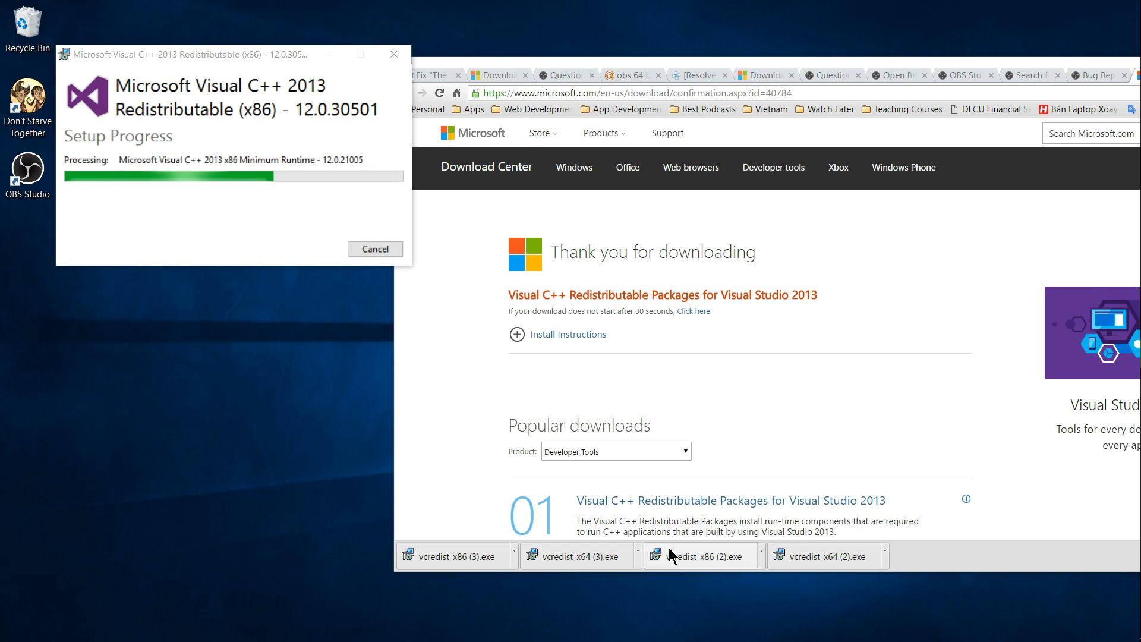
mouse_move(628, 560)
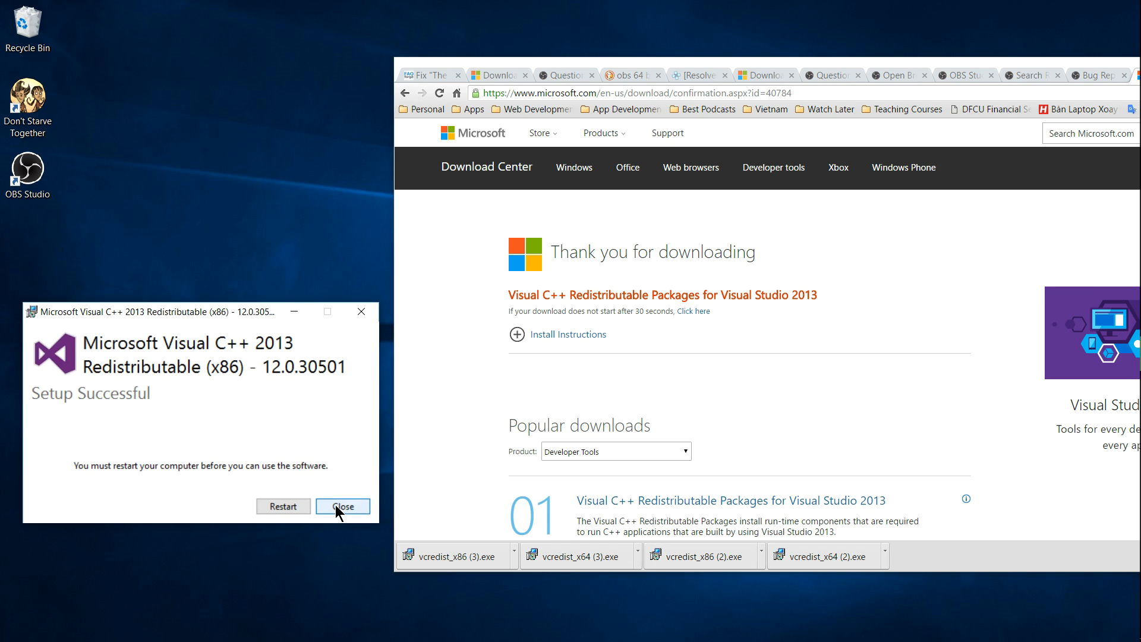
- Close the finished x86 setup without restarting and run vcredist_x64 (3).exe
left_click(342, 506)
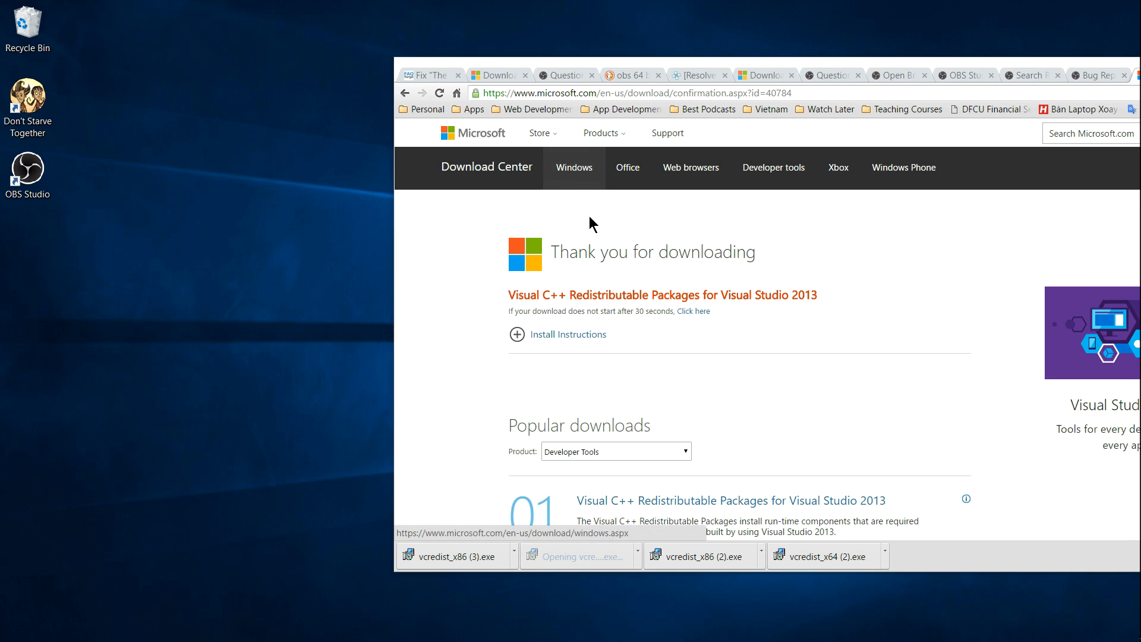
left_click(575, 555)
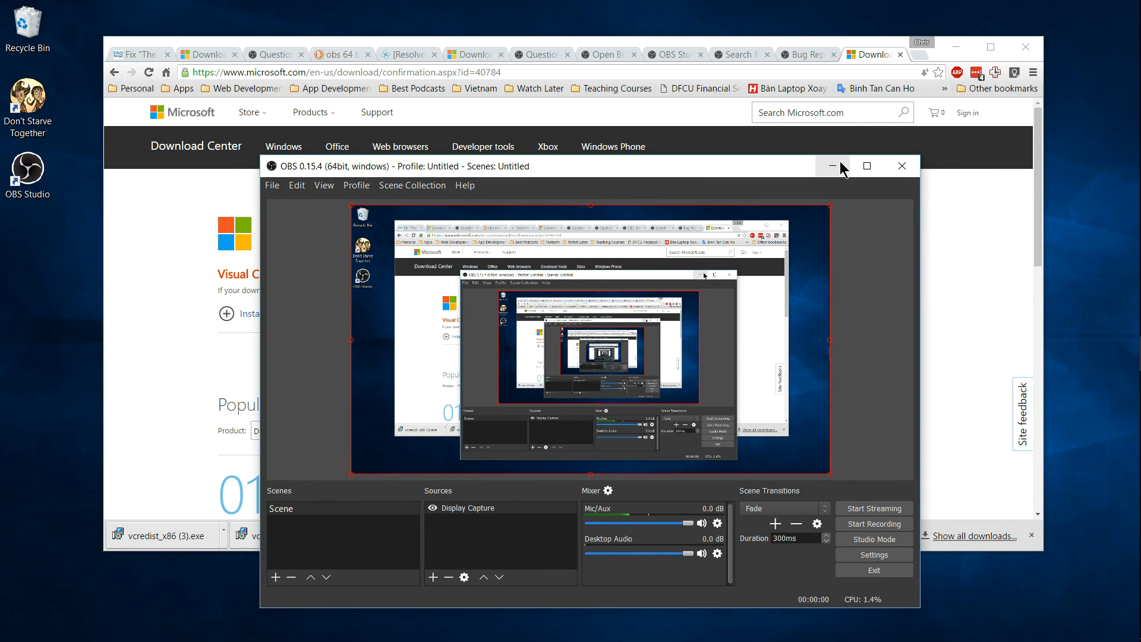
- Minimize the successfully launched OBS Studio 64-bit window to reveal the desktop
left_click(831, 166)
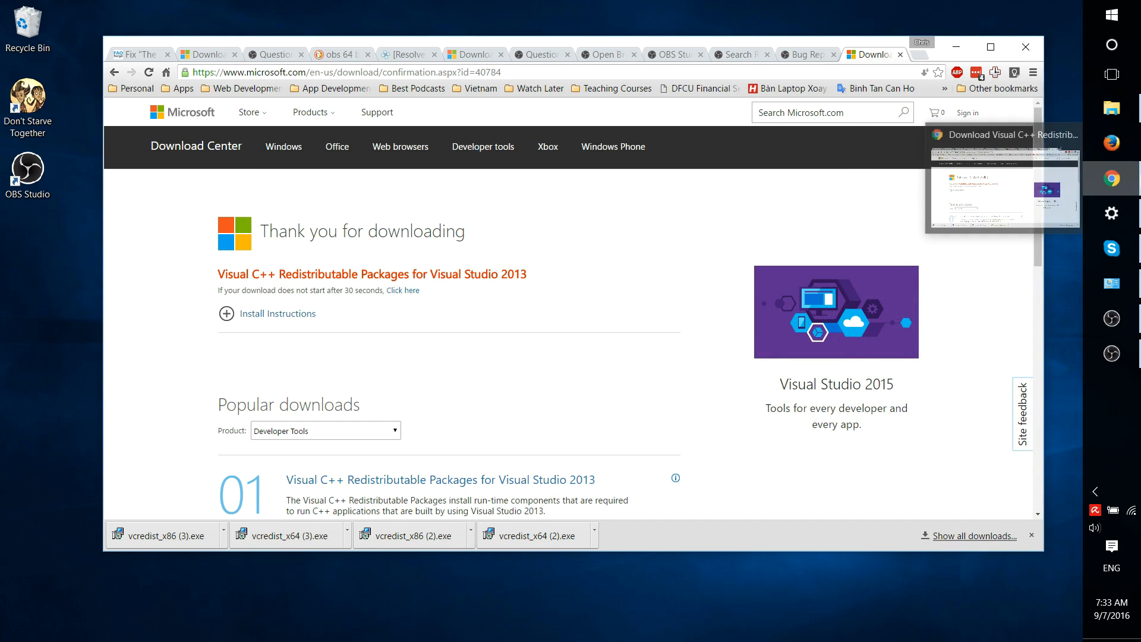
mouse_move(1112, 318)
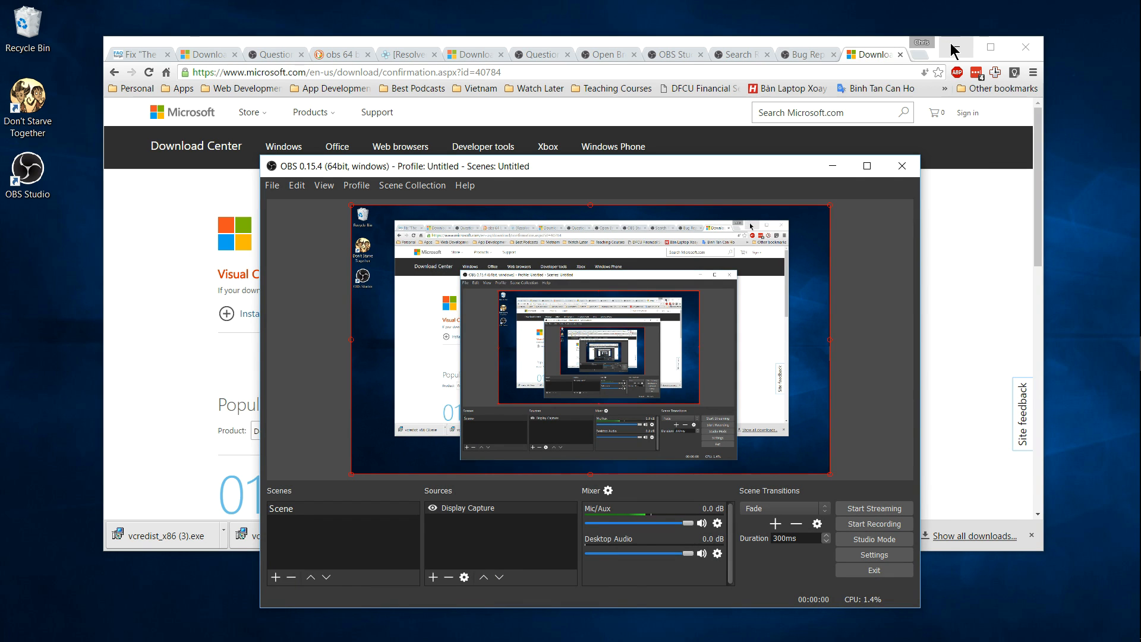
mouse_move(944, 102)
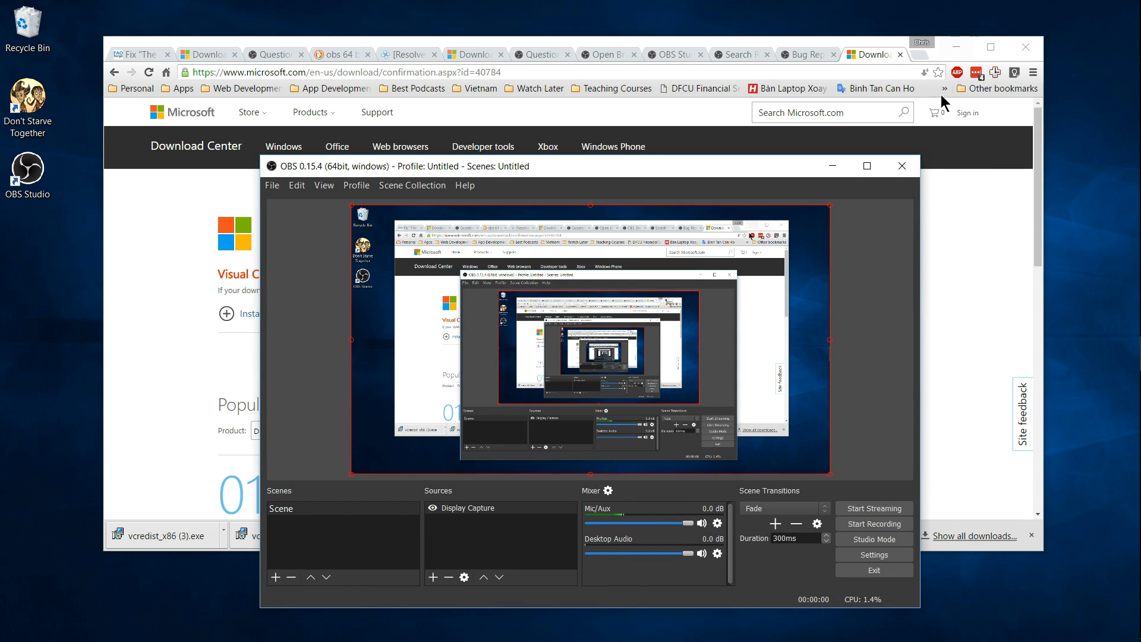